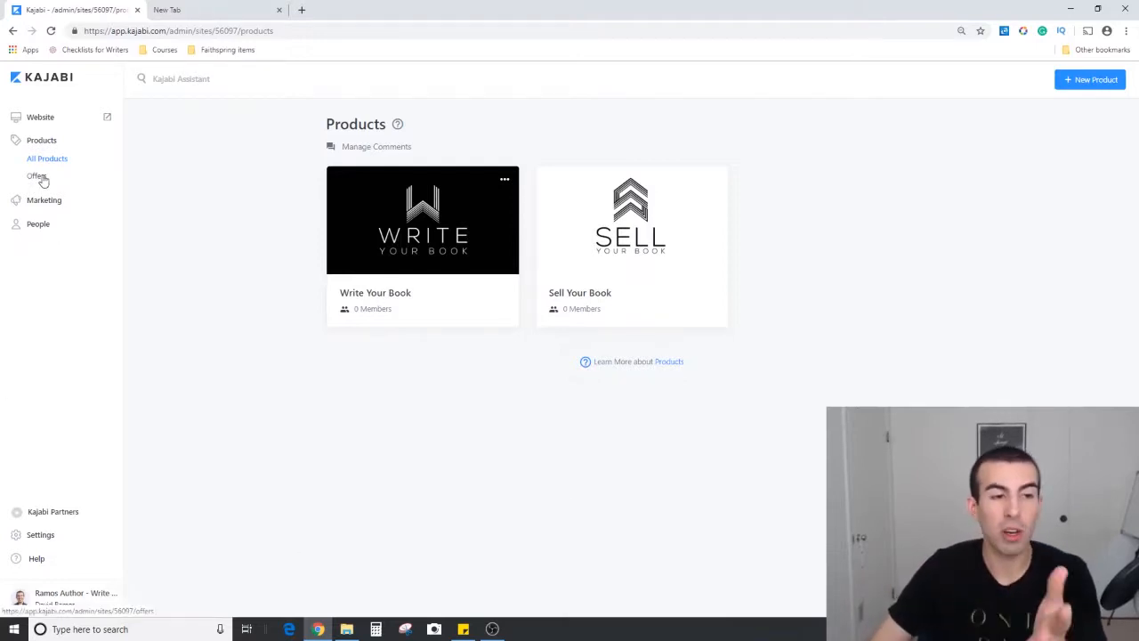
- Go to the Offers page listing the four existing published offers
click(36, 175)
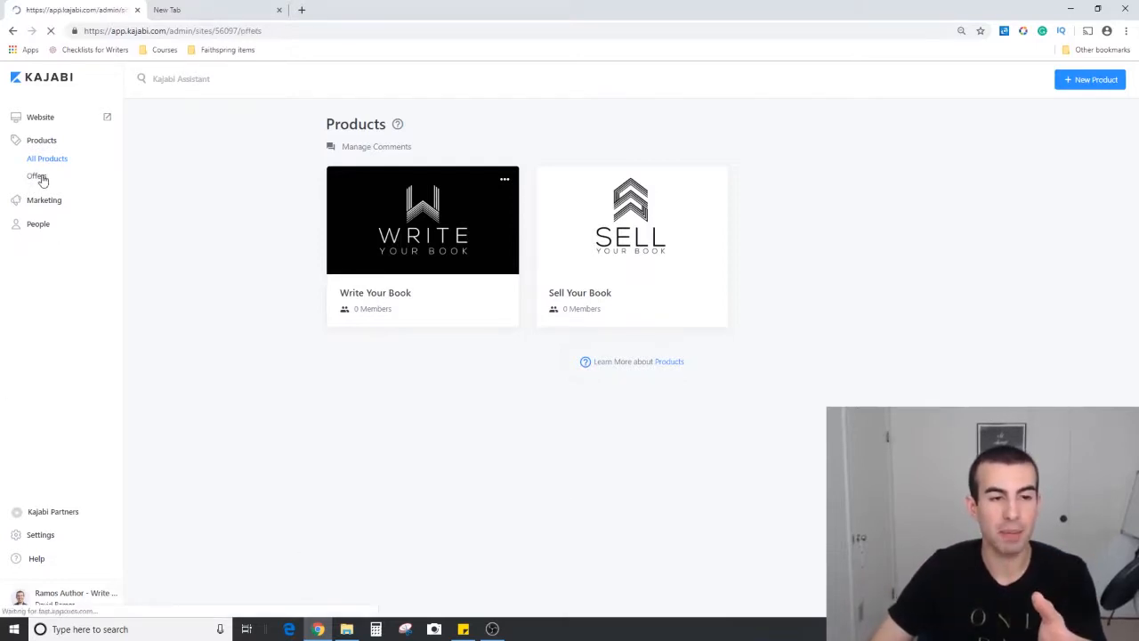
click(37, 175)
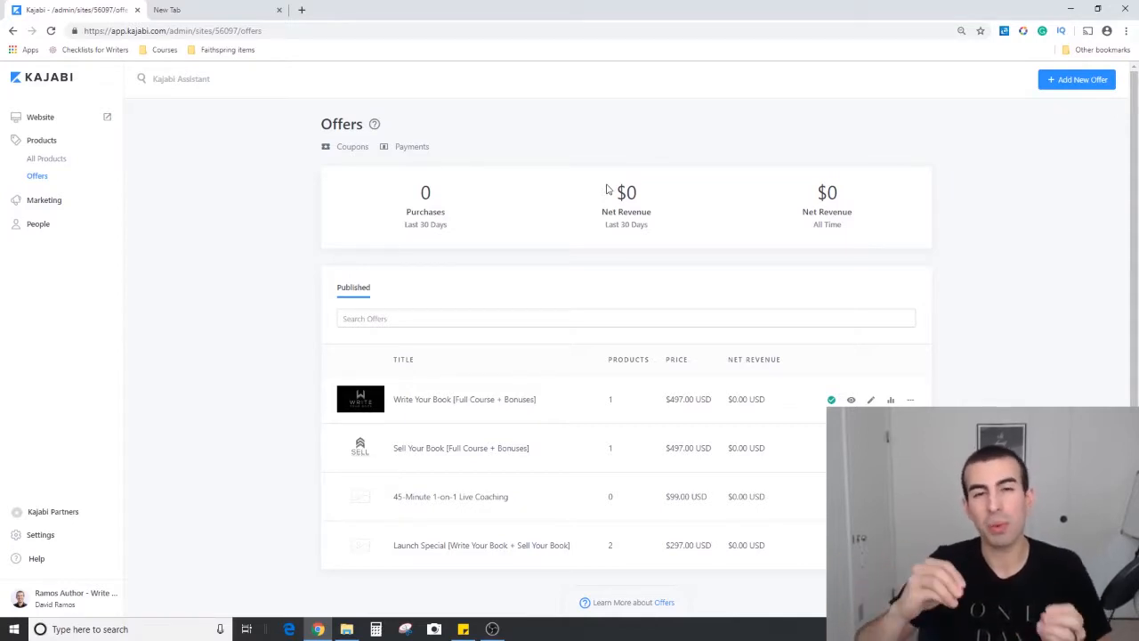
click(1077, 79)
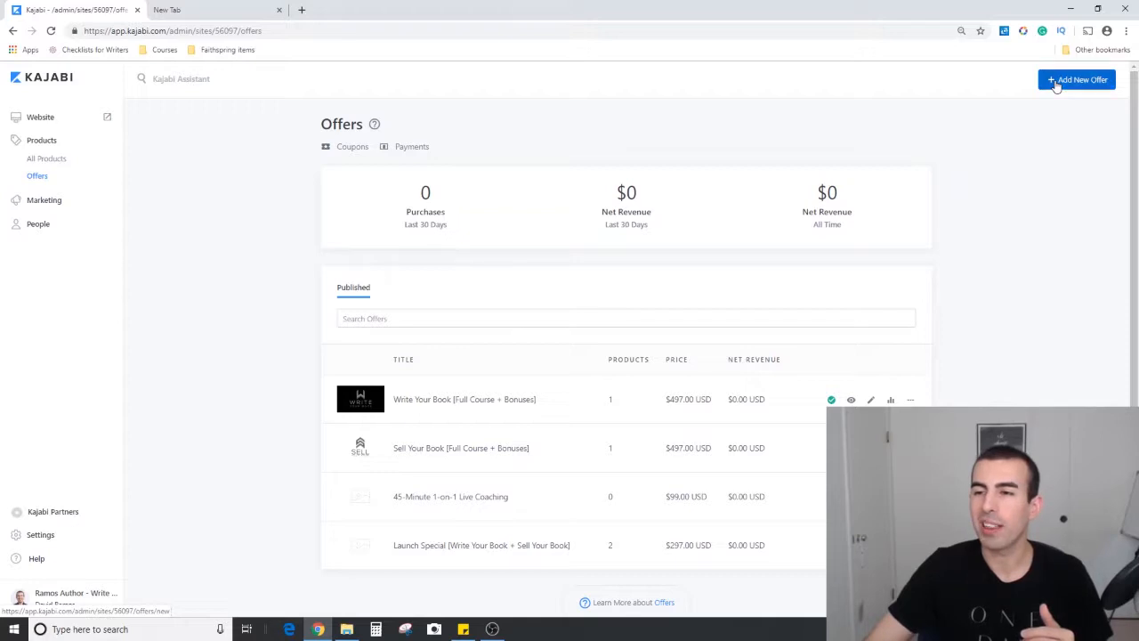
- Add a new offer and fill the title 'Test Offer #2' from the autocomplete suggestions
click(1076, 79)
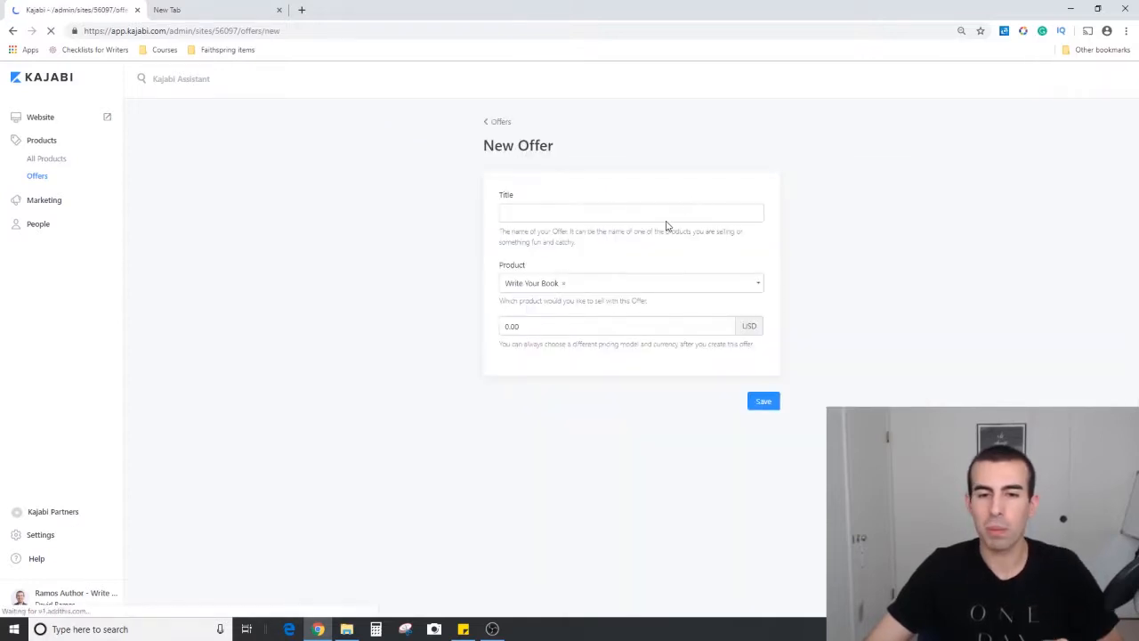
text(Test)
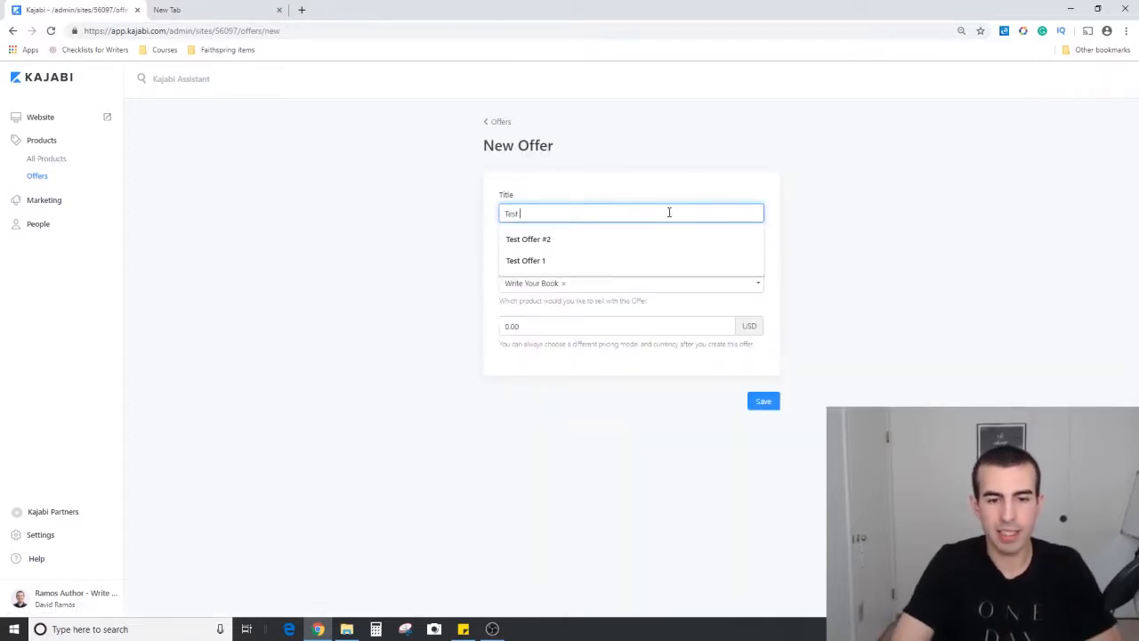
click(527, 239)
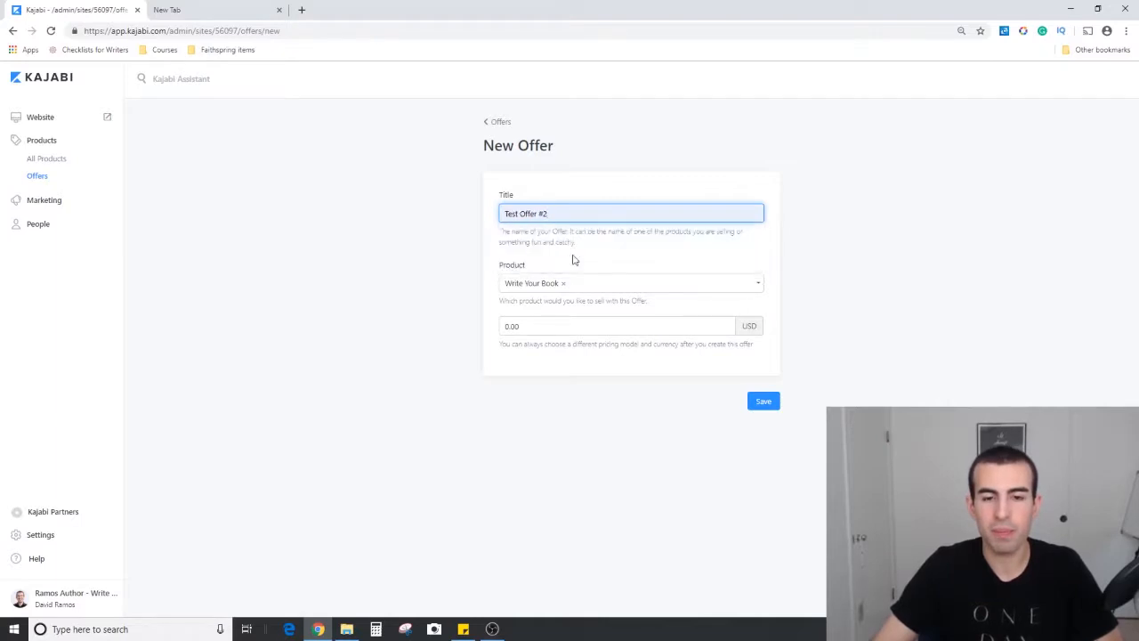
mouse_move(683, 272)
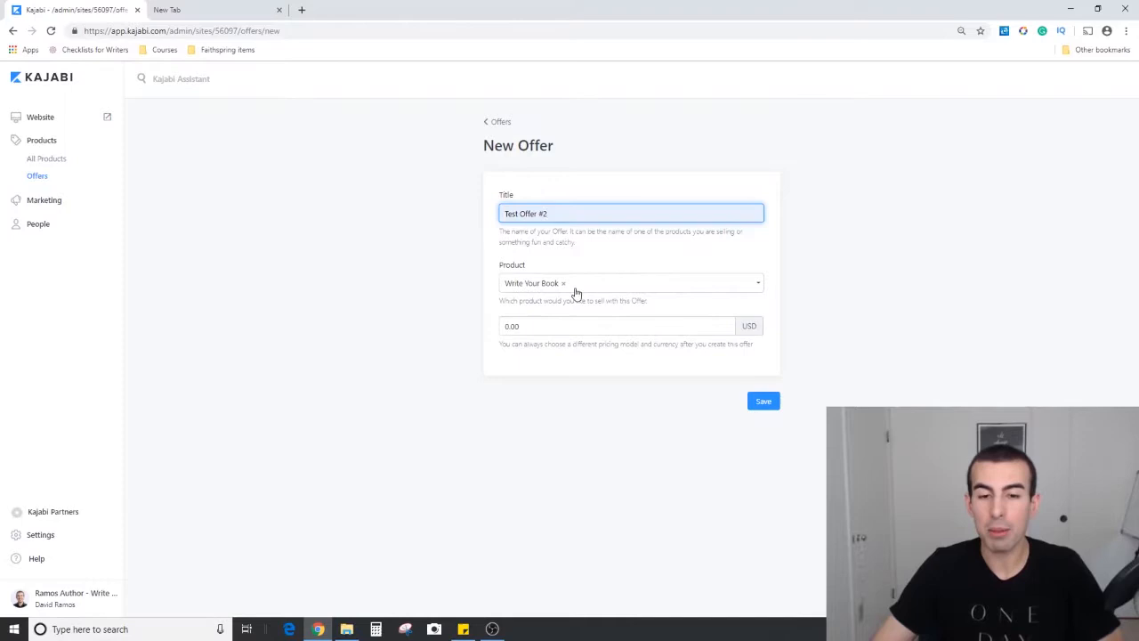
mouse_move(564, 289)
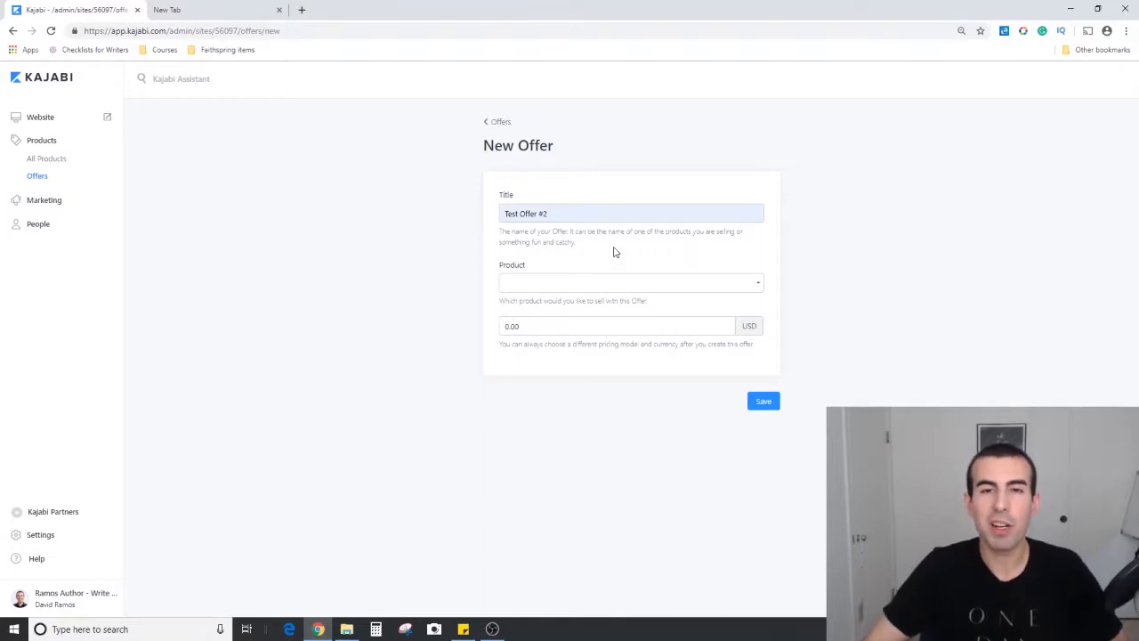
- Pick Write Your Book as the product, price it 1000.00, and save
click(630, 282)
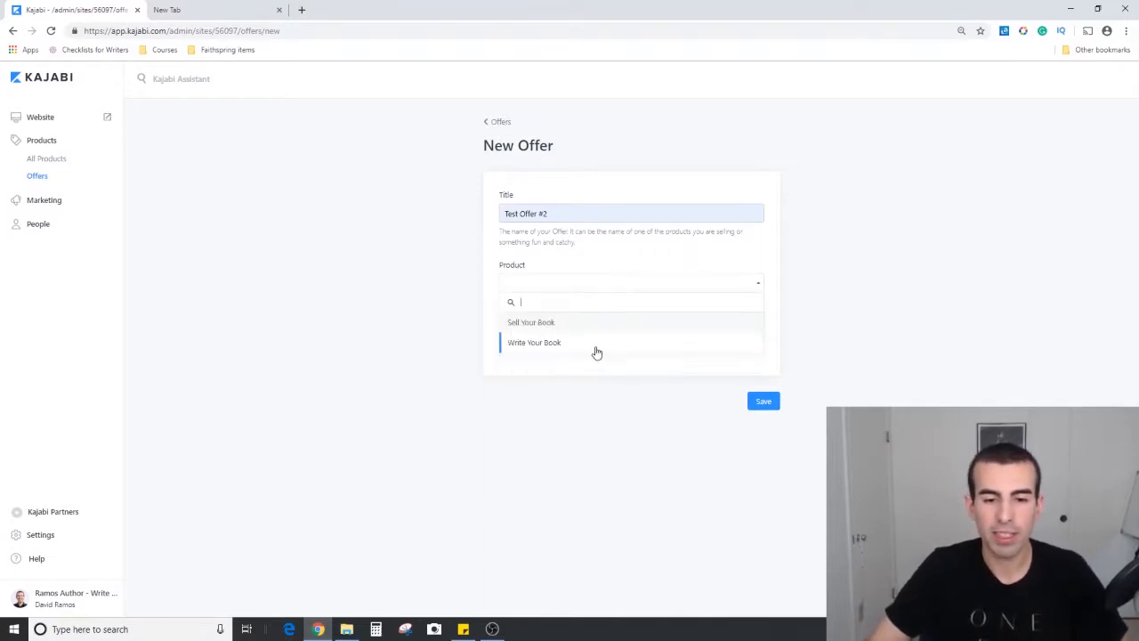
click(534, 342)
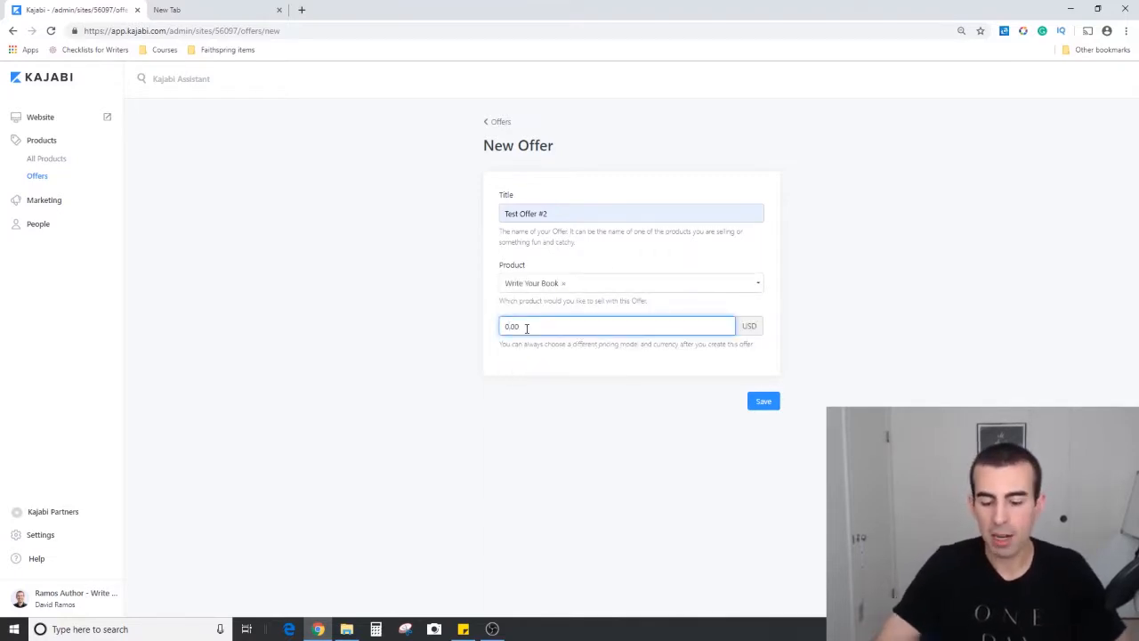
text(1000.00)
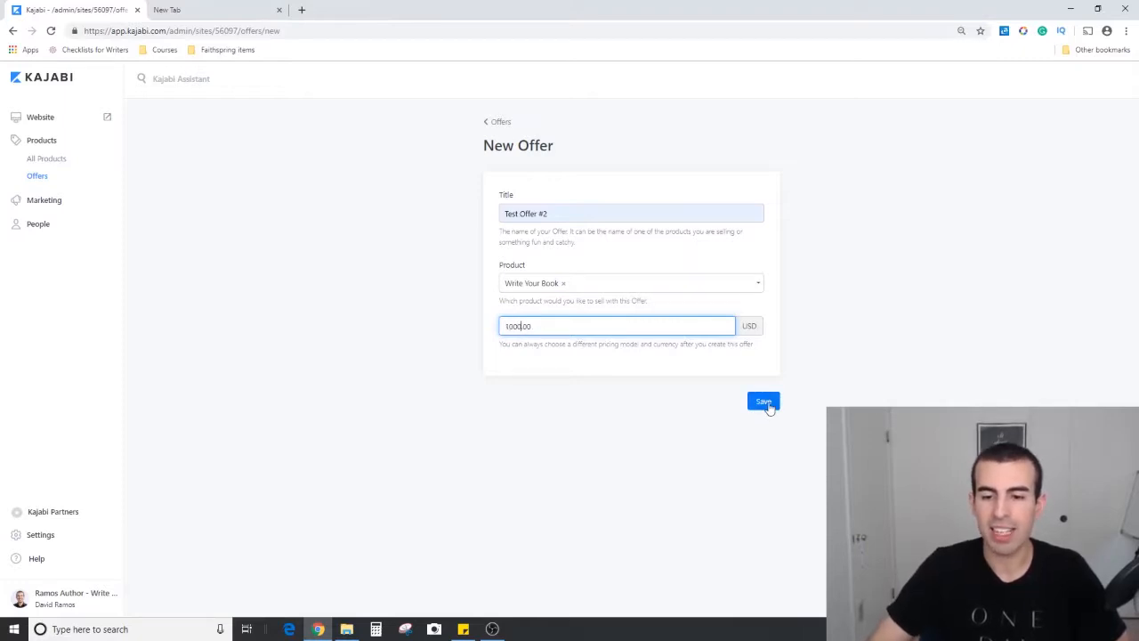
click(763, 401)
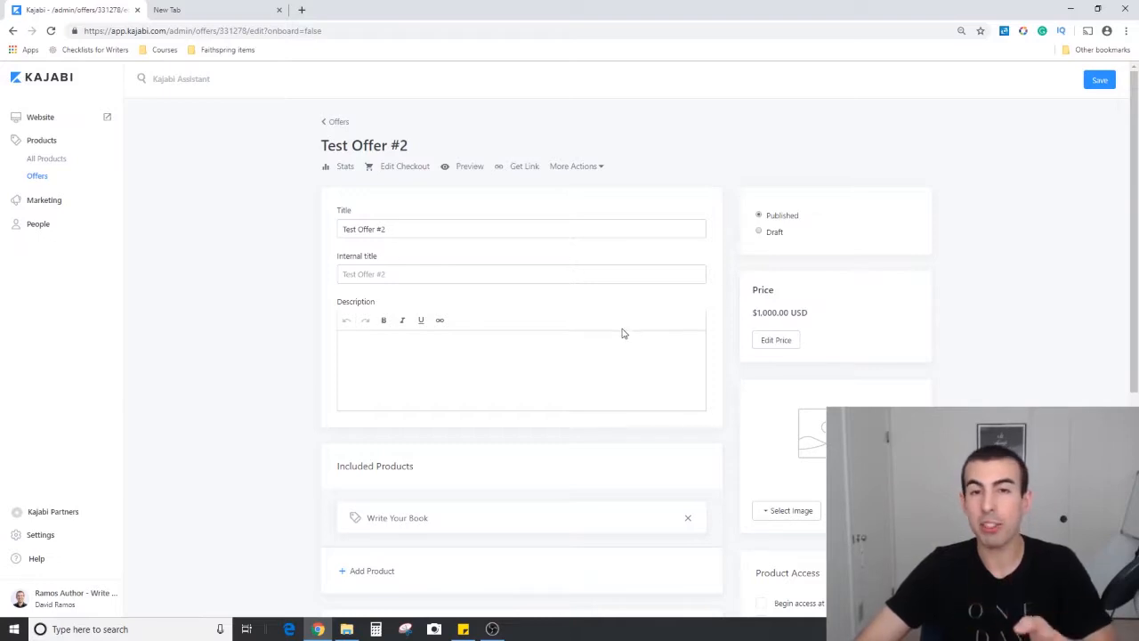
mouse_move(474, 185)
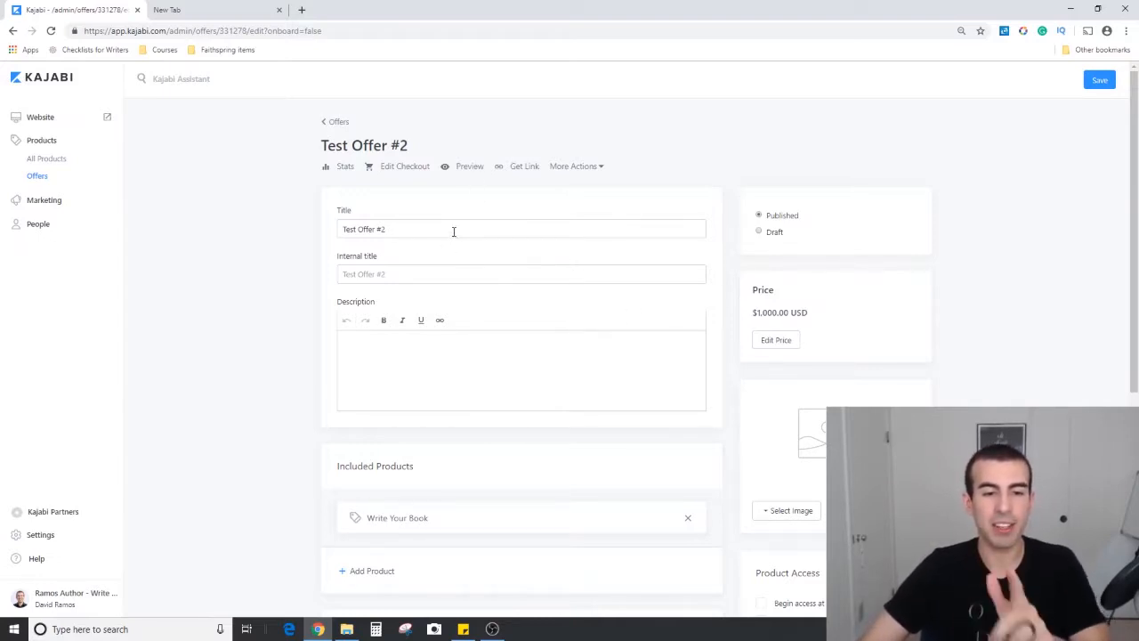
- Enter 'internal 2' as the internal title, leaving the description empty
click(522, 274)
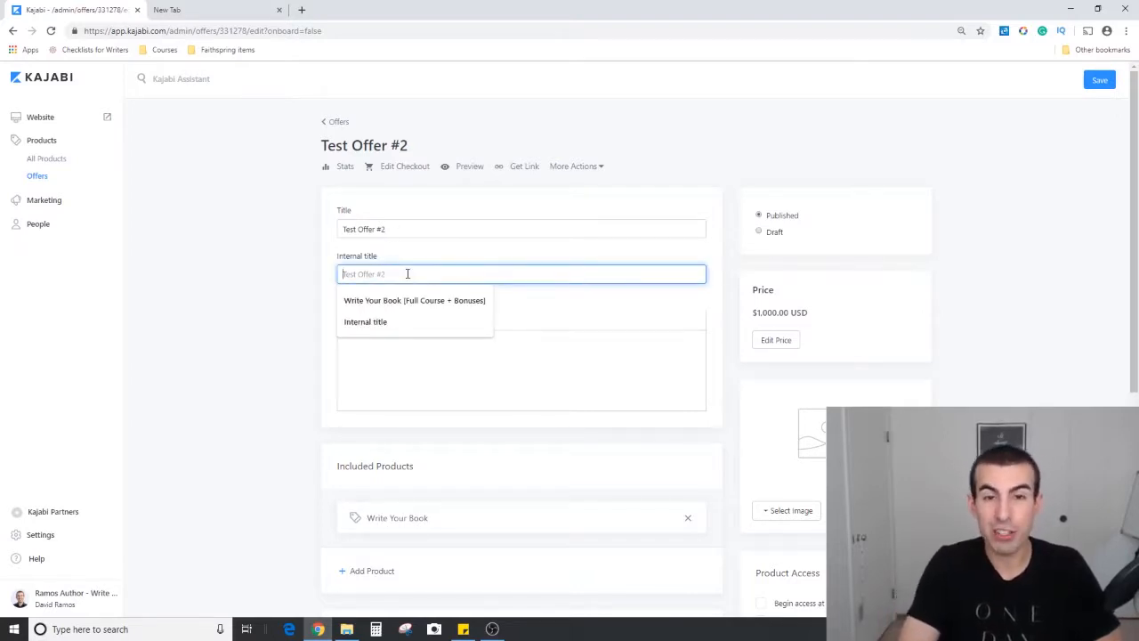
text(internal 2)
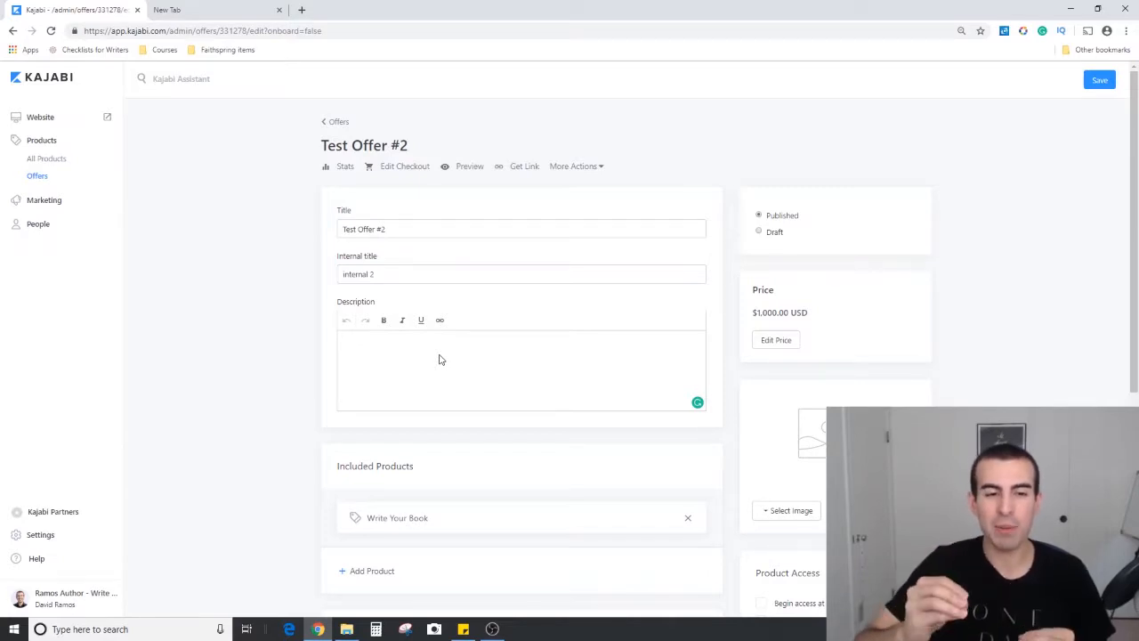
click(445, 360)
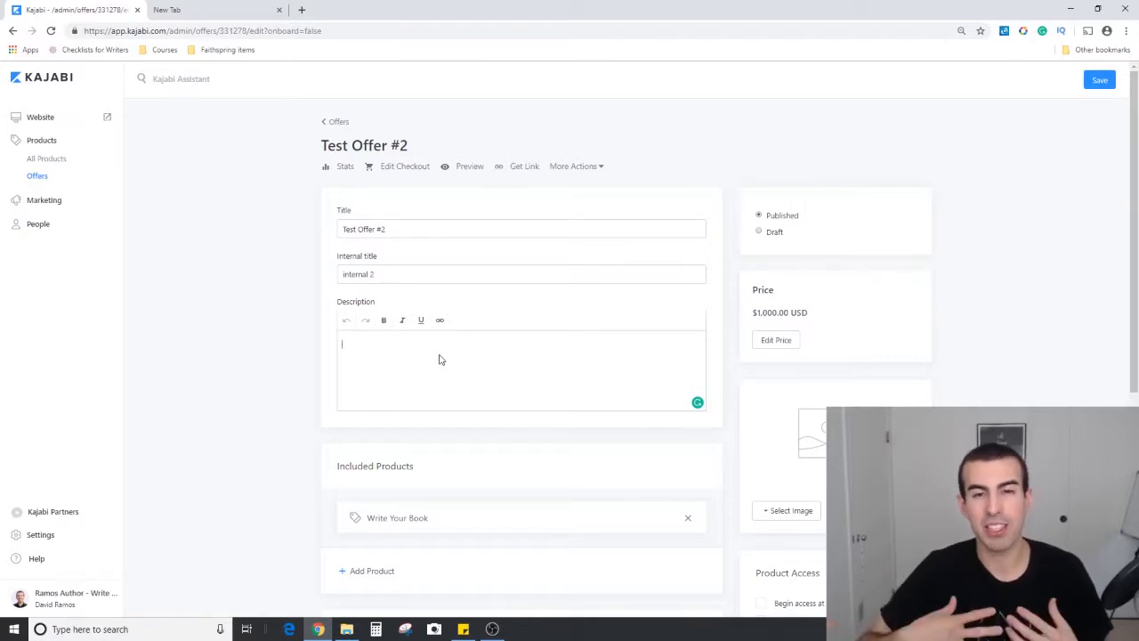
scroll(down, 3)
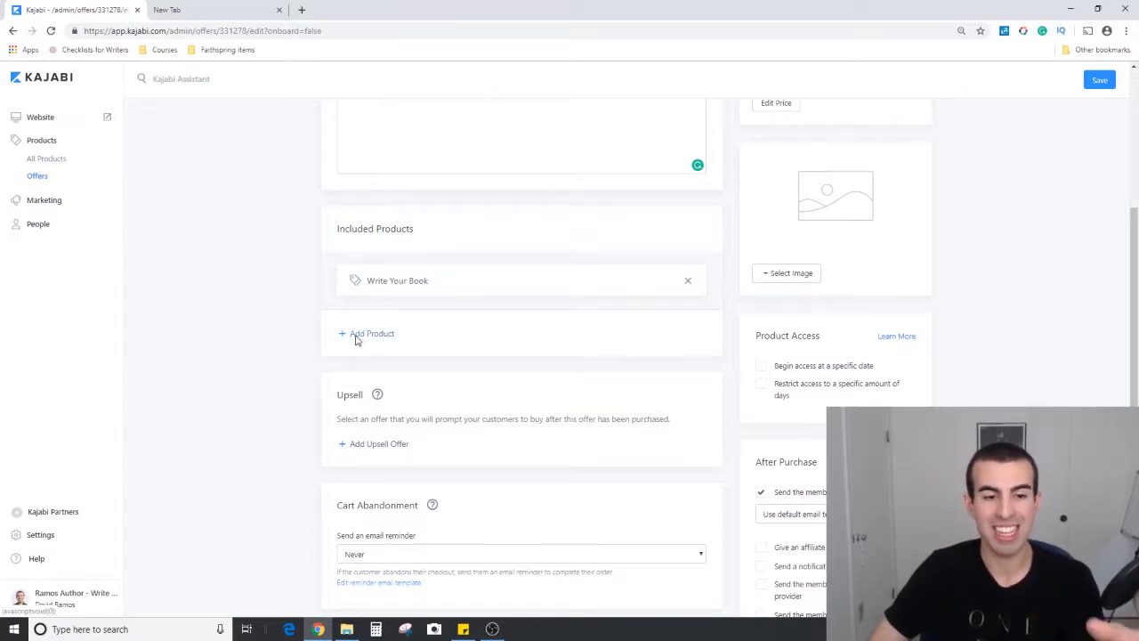
- Add Sell Your Book alongside Write Your Book under Included Products
click(372, 333)
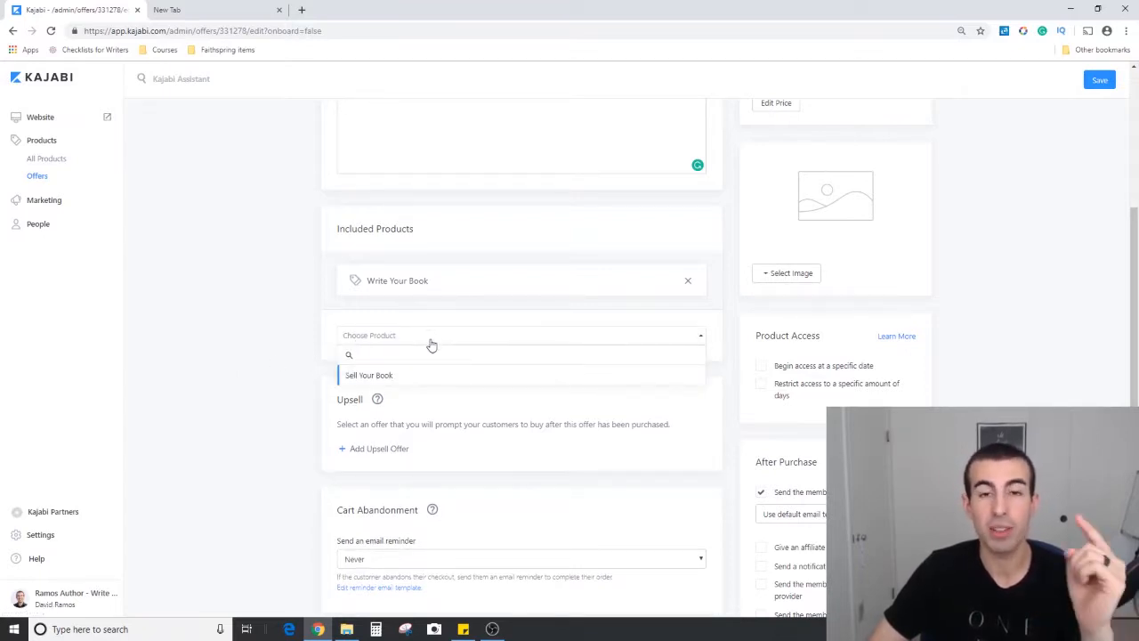
click(368, 375)
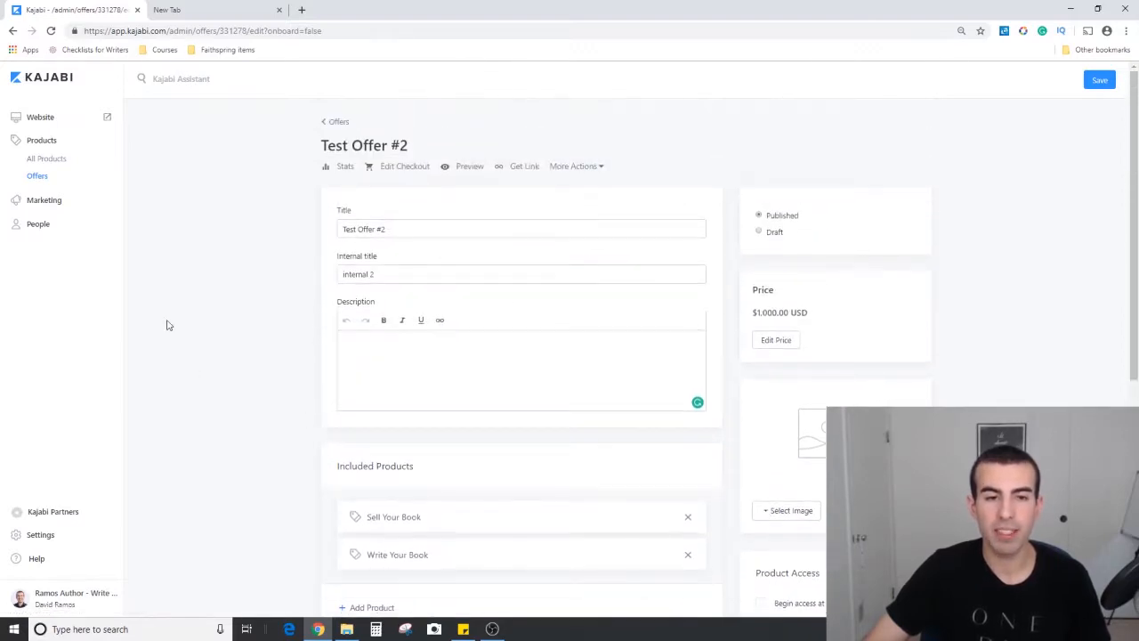
scroll(down, 3)
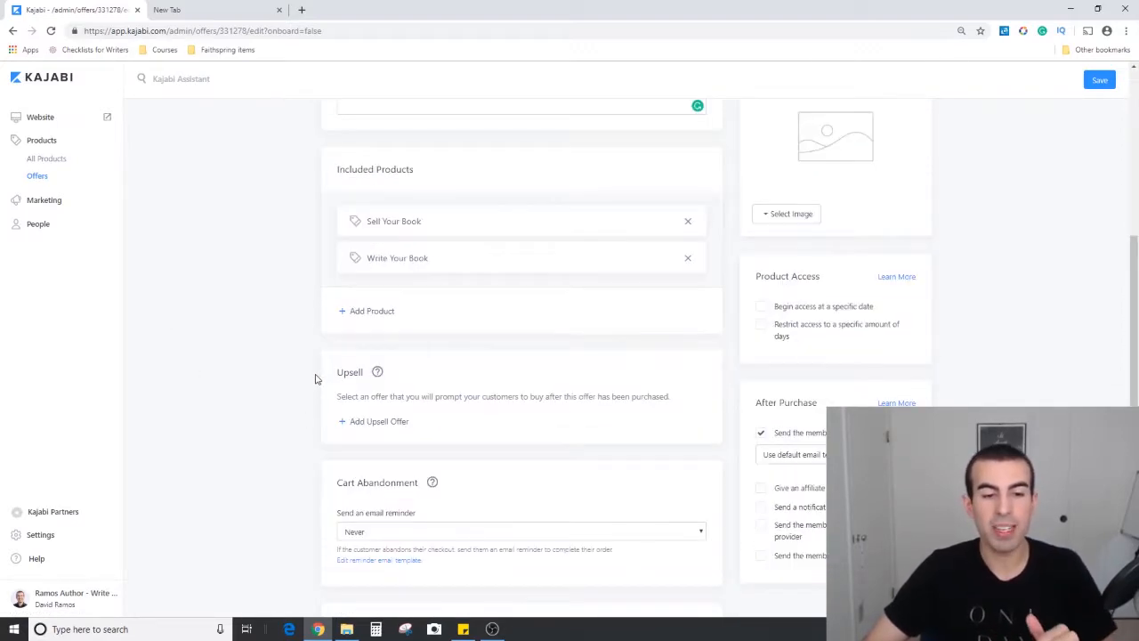
scroll(down, 3)
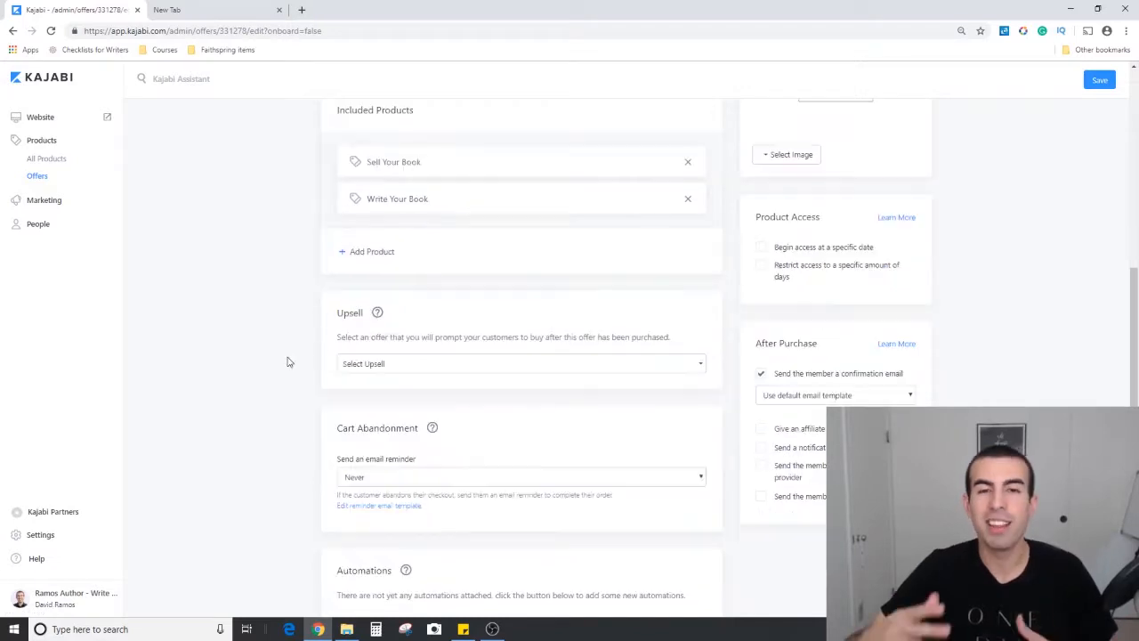
mouse_move(436, 407)
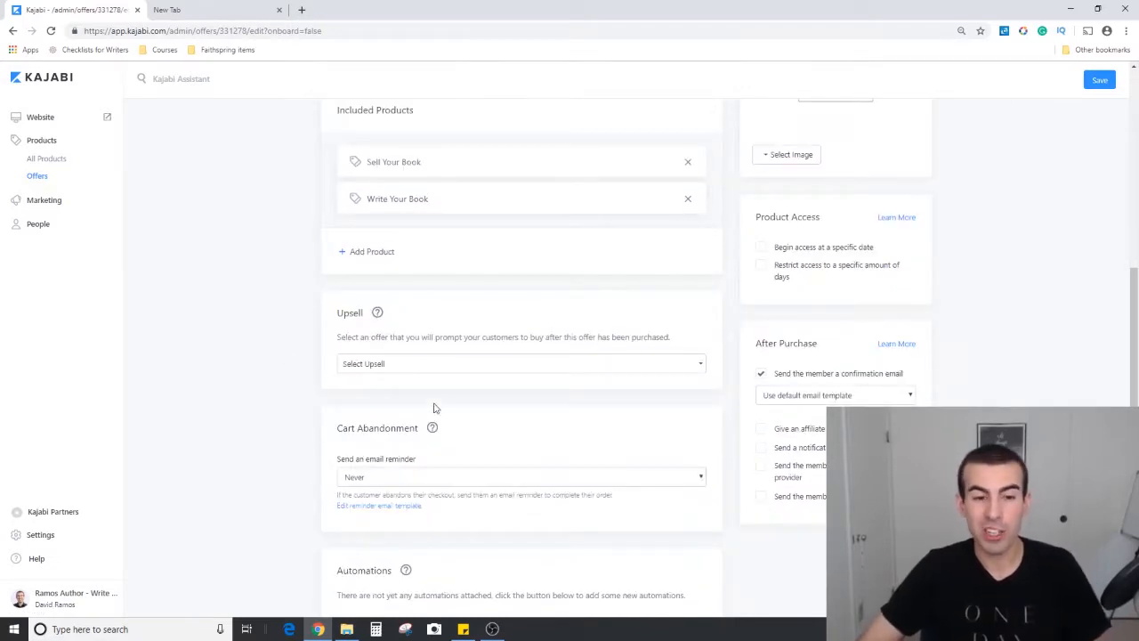
- Choose 45-Minute 1-on-1 Live Coaching as the upsell and leave its switch off
click(521, 363)
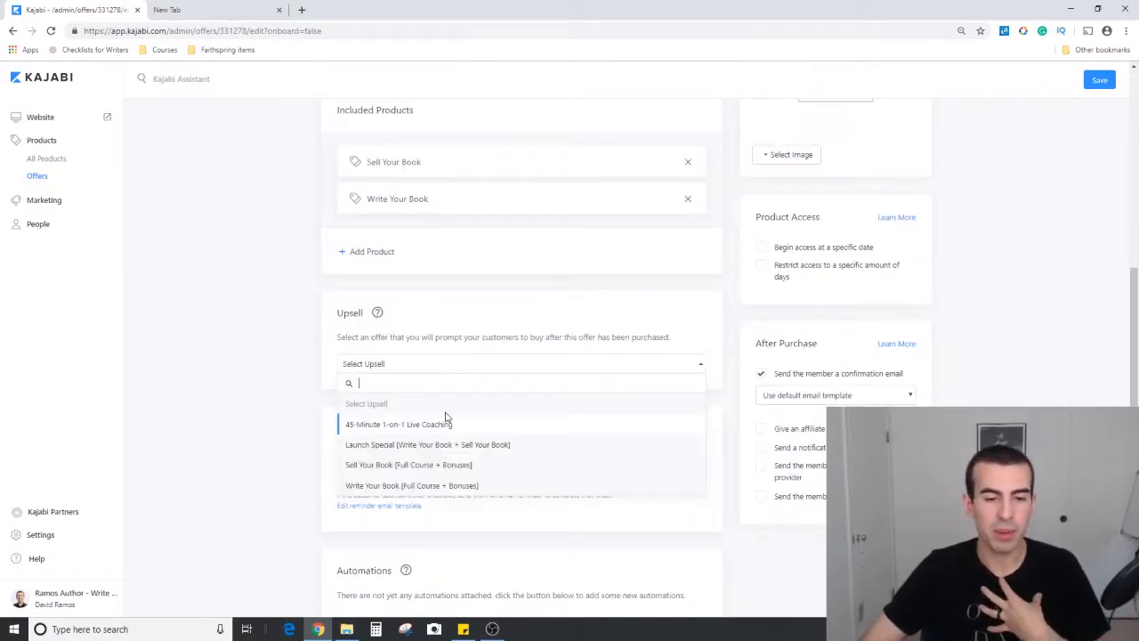
click(399, 424)
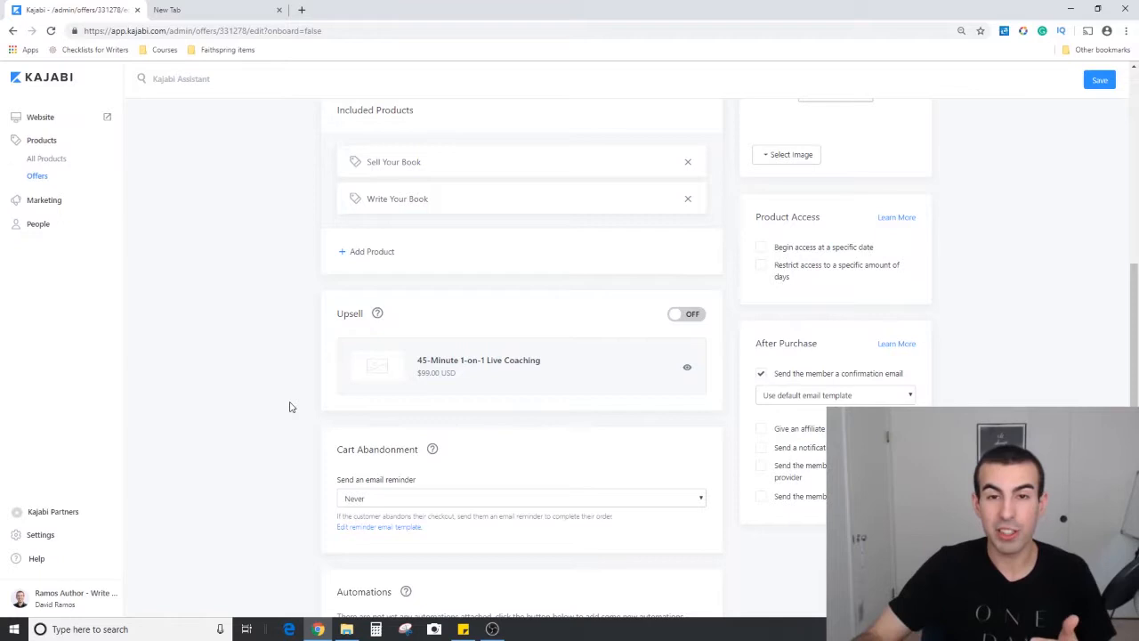
click(686, 314)
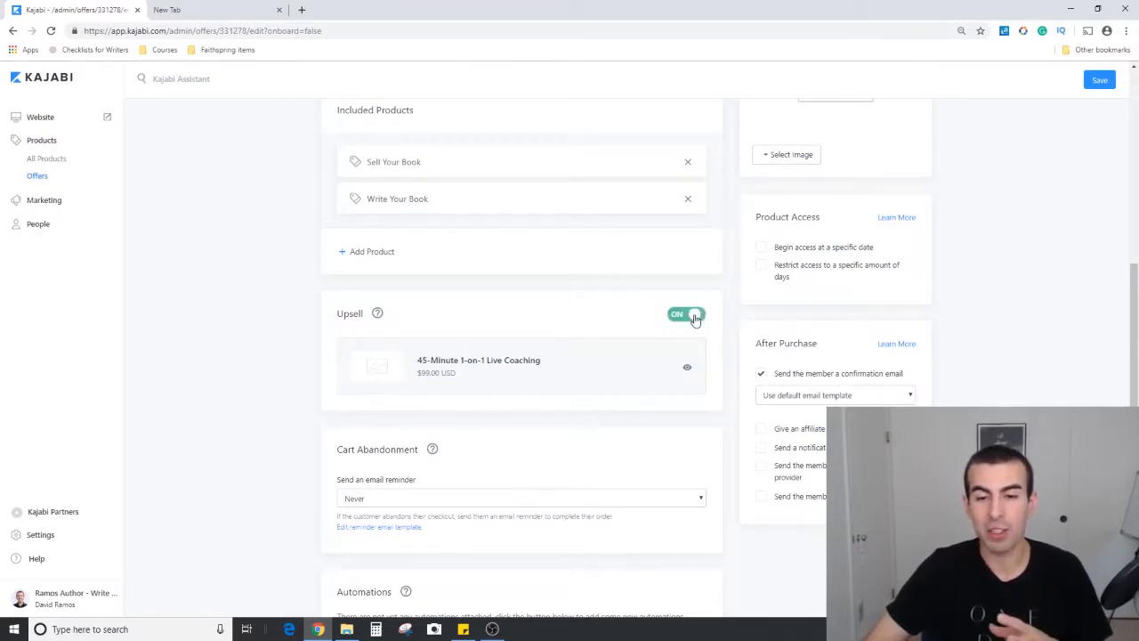
click(685, 314)
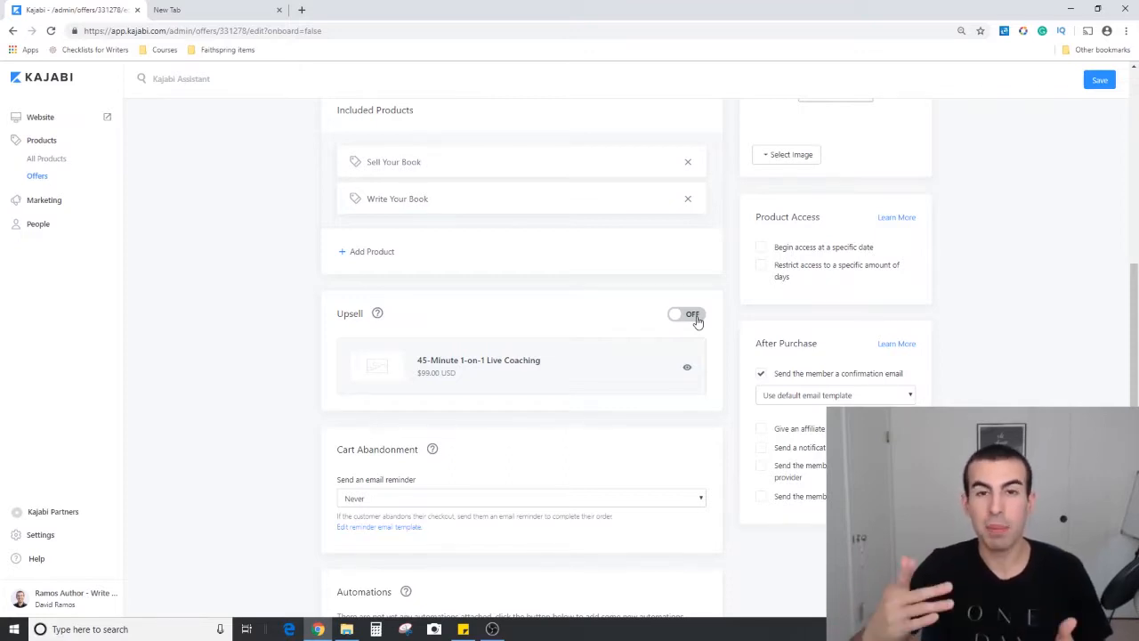
scroll(down, 3)
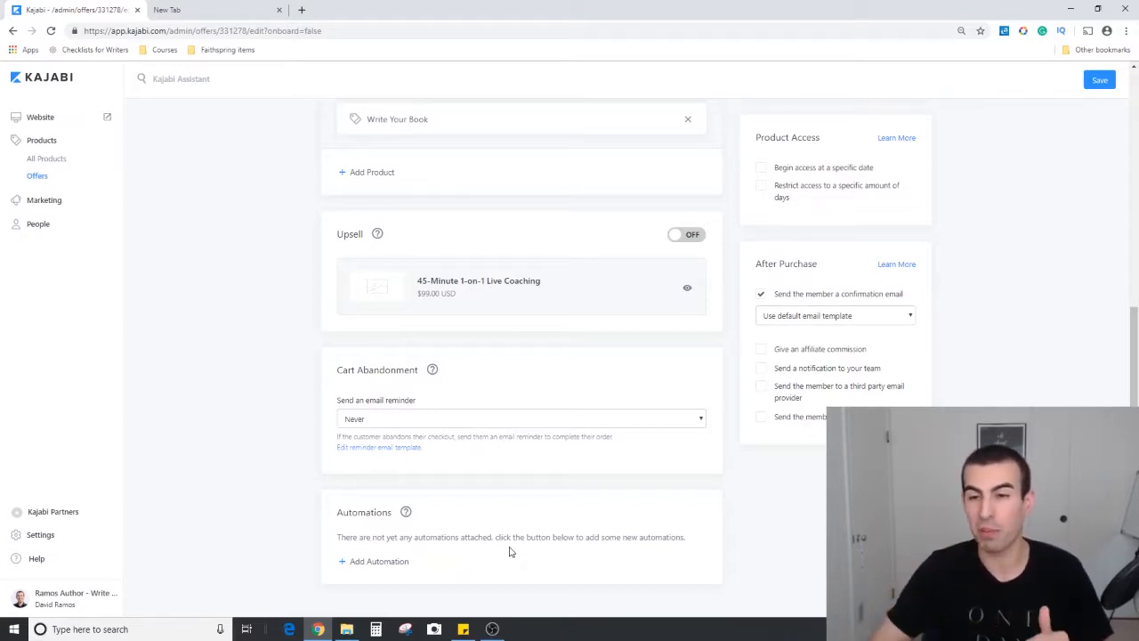
- Open the Edit Price panel showing the 1000.00 USD one-time payment
scroll(up, 3)
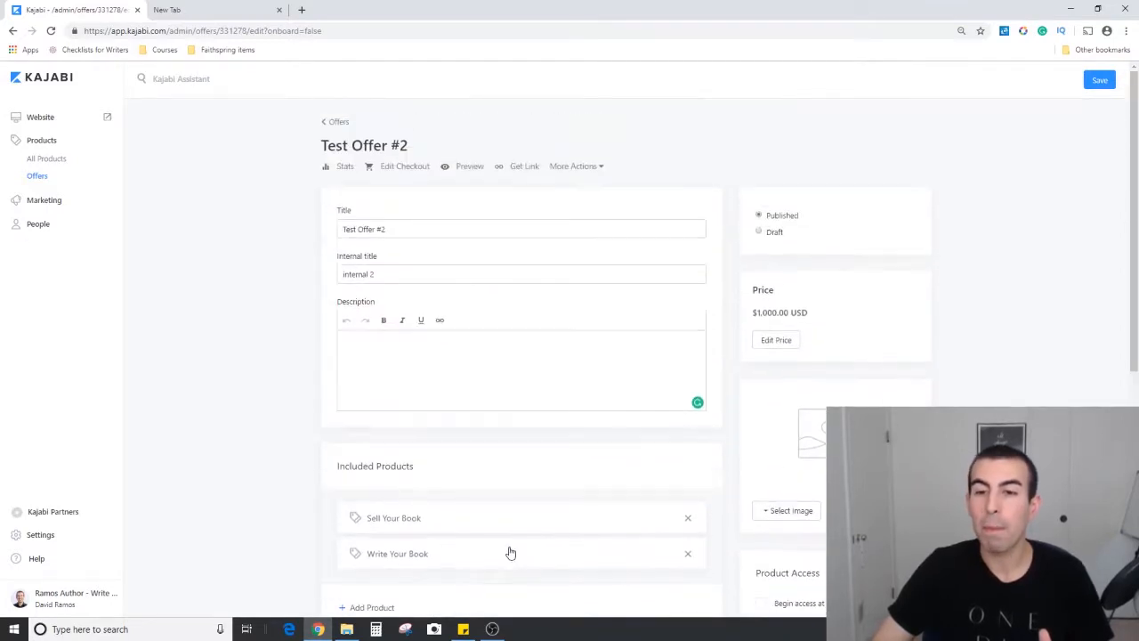
scroll(down, 3)
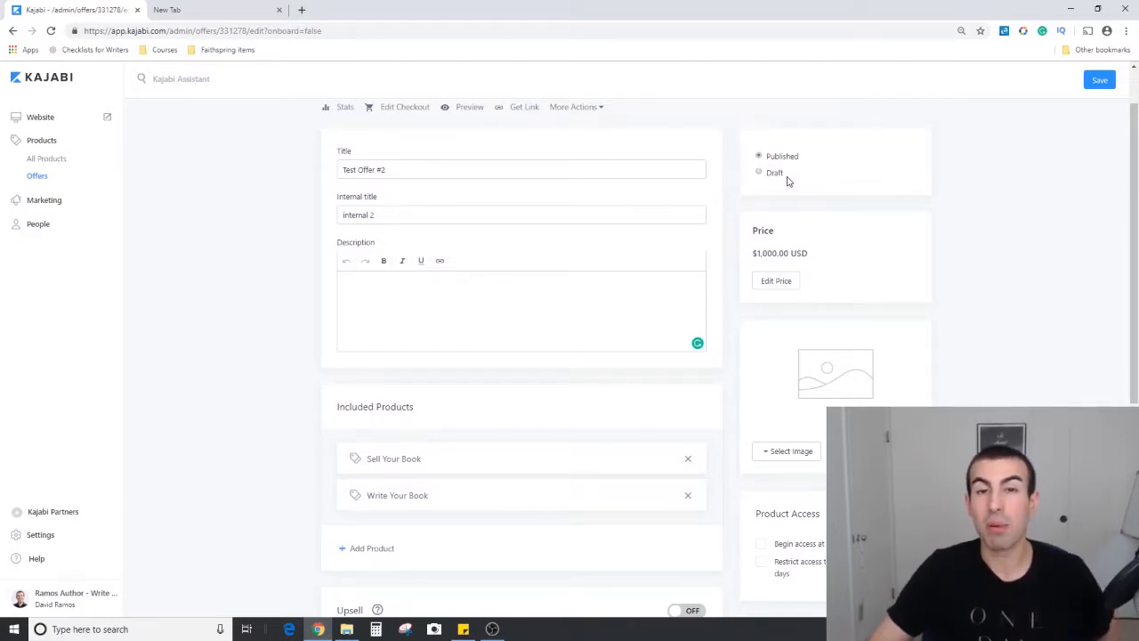
click(775, 280)
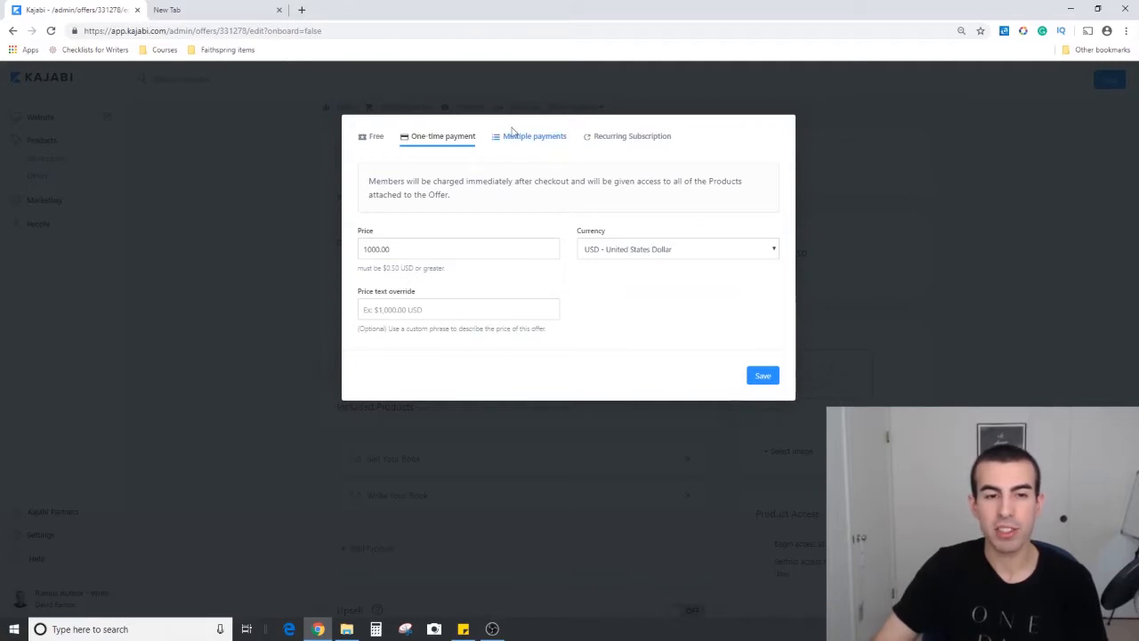
- Review the Free, One-time, Multiple payments and Recurring Subscription pricing options
click(376, 137)
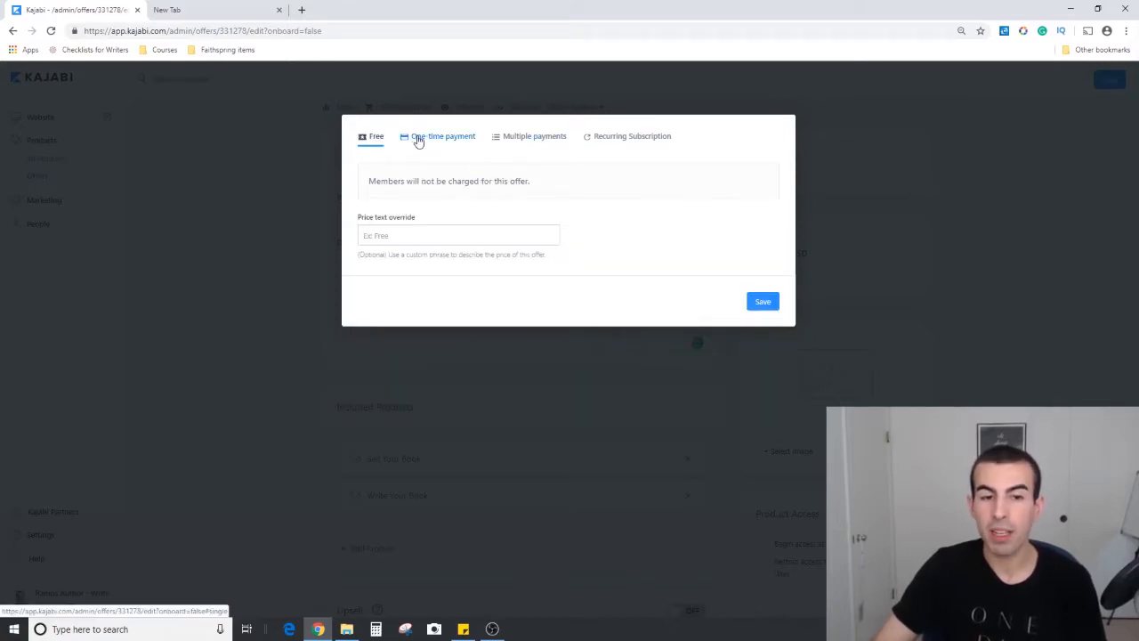
click(443, 135)
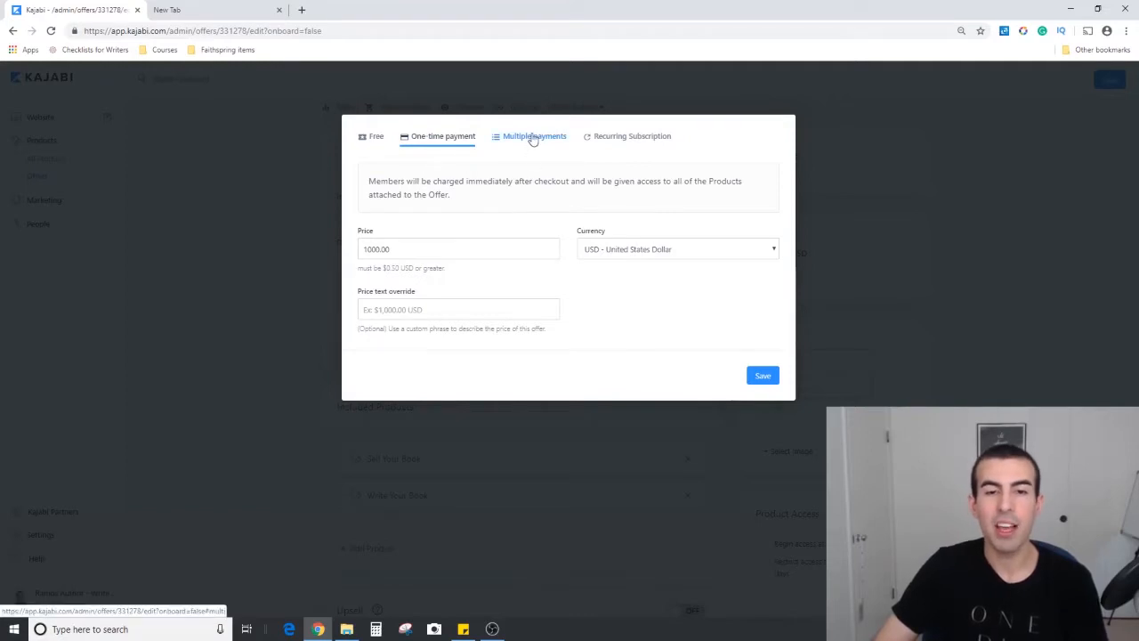
click(535, 136)
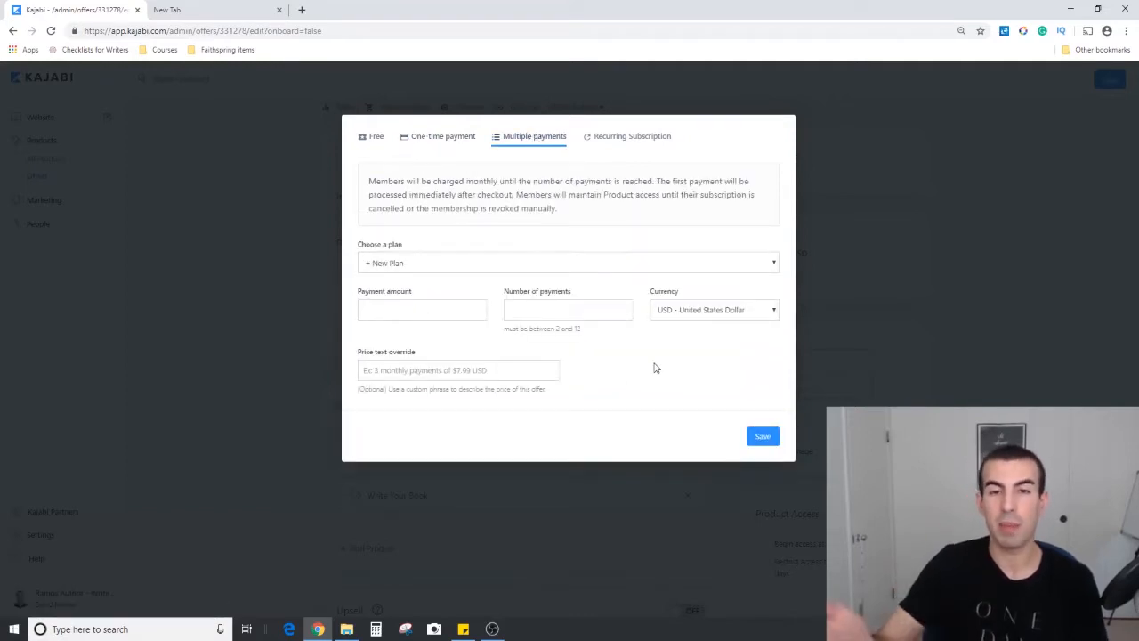
click(632, 135)
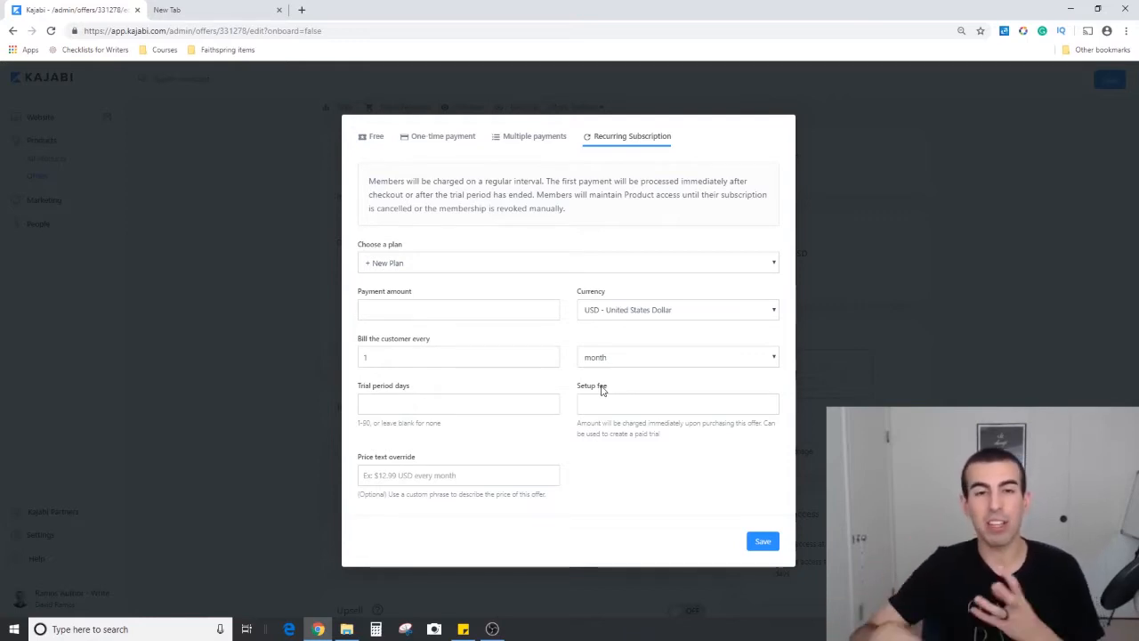
mouse_move(752, 367)
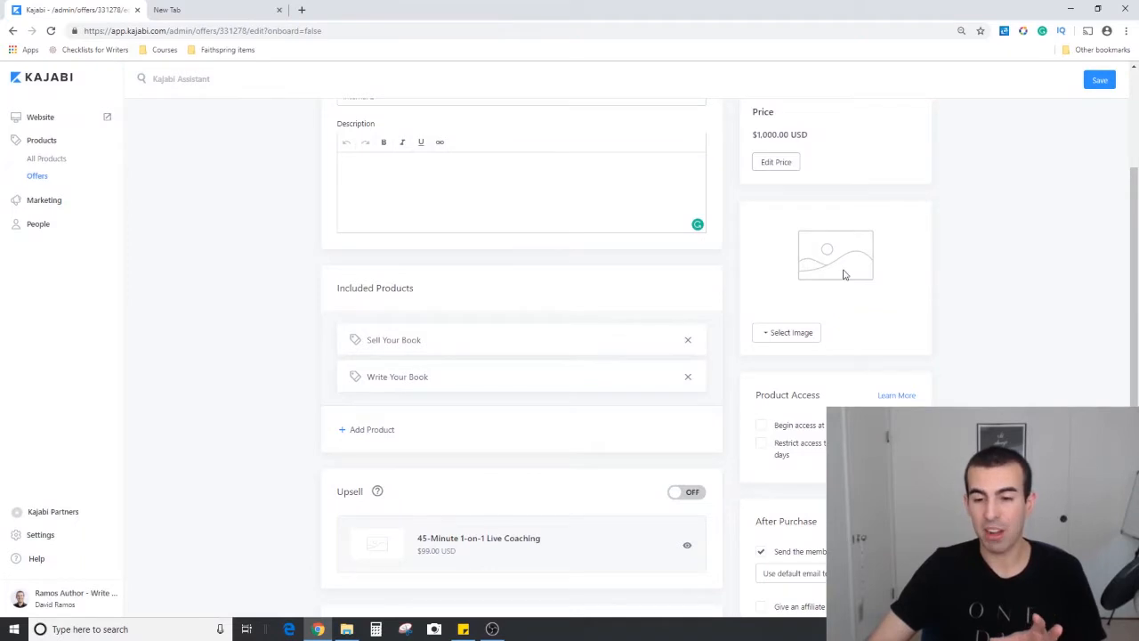
scroll(down, 3)
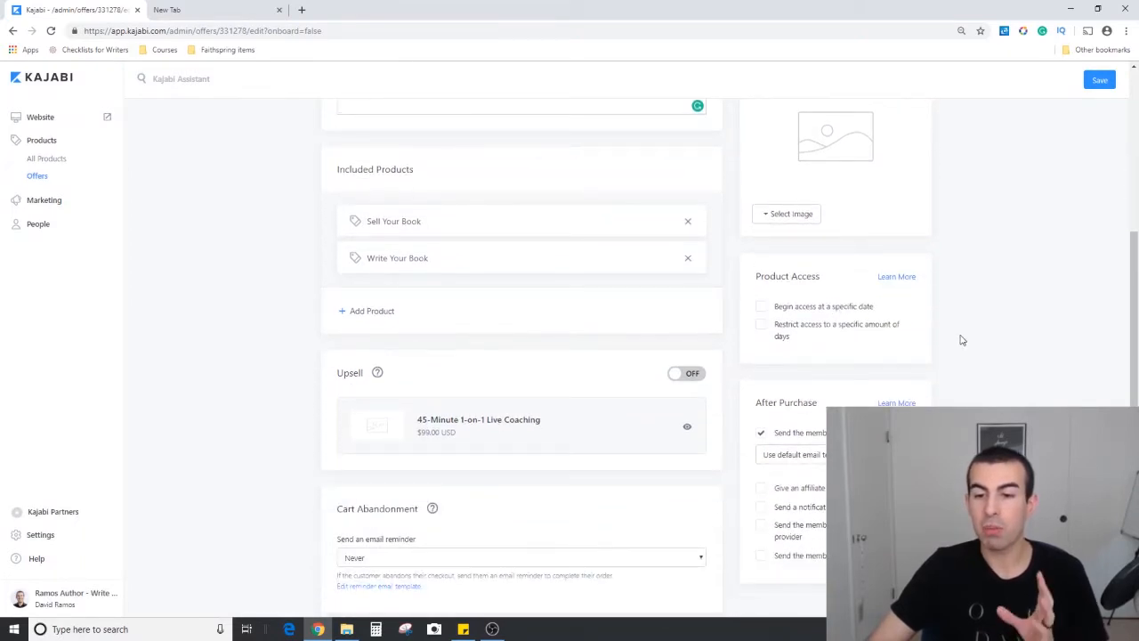
mouse_move(1059, 316)
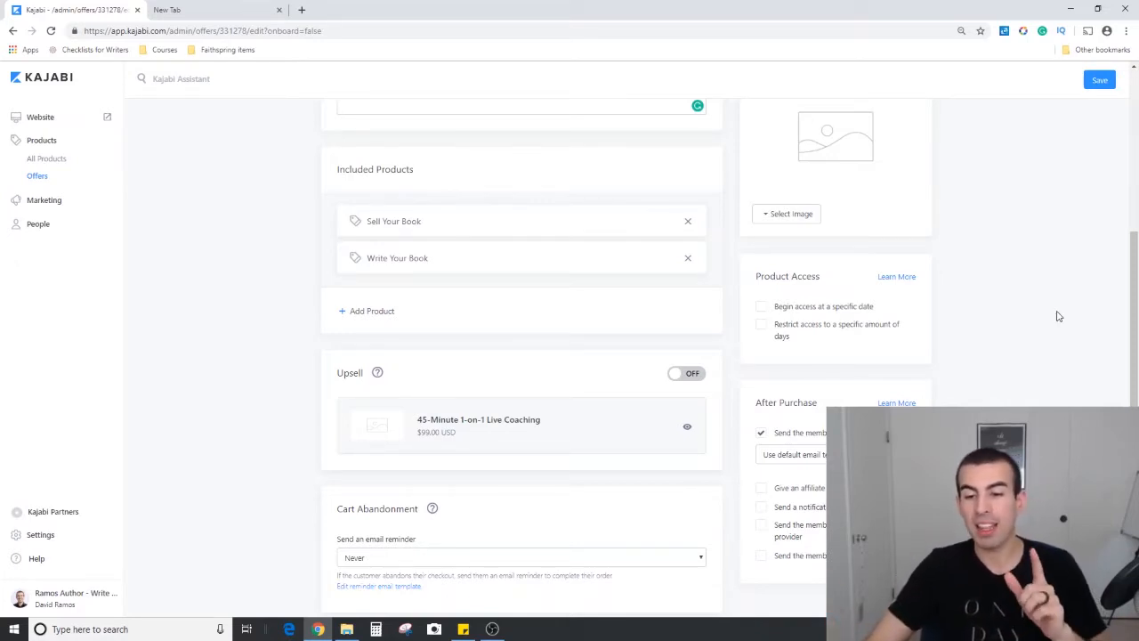
scroll(down, 3)
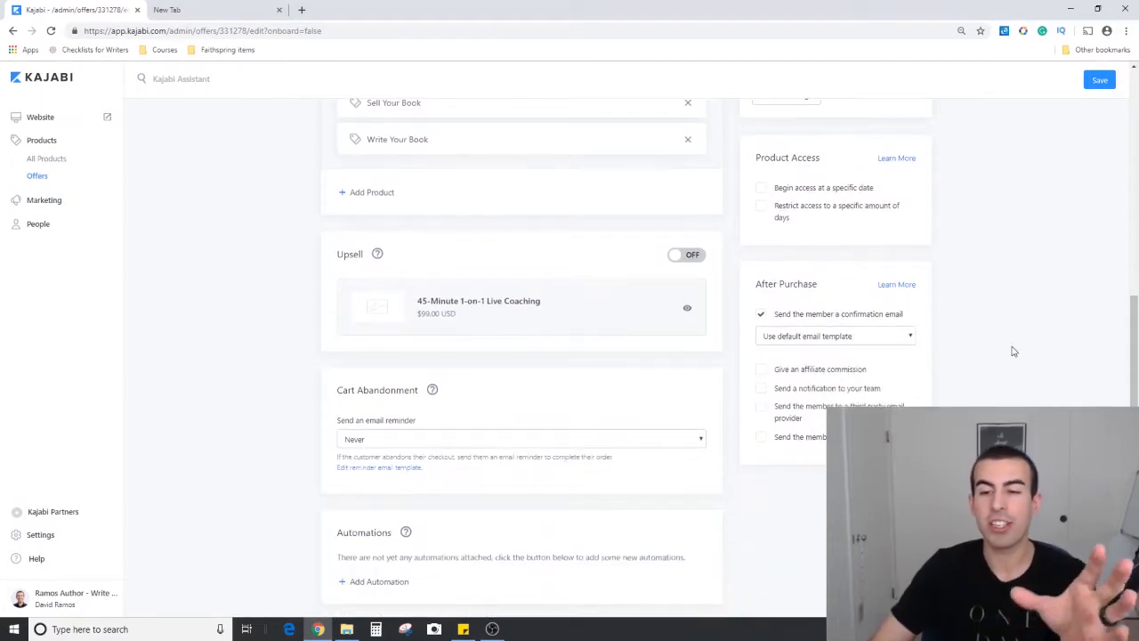
scroll(down, 3)
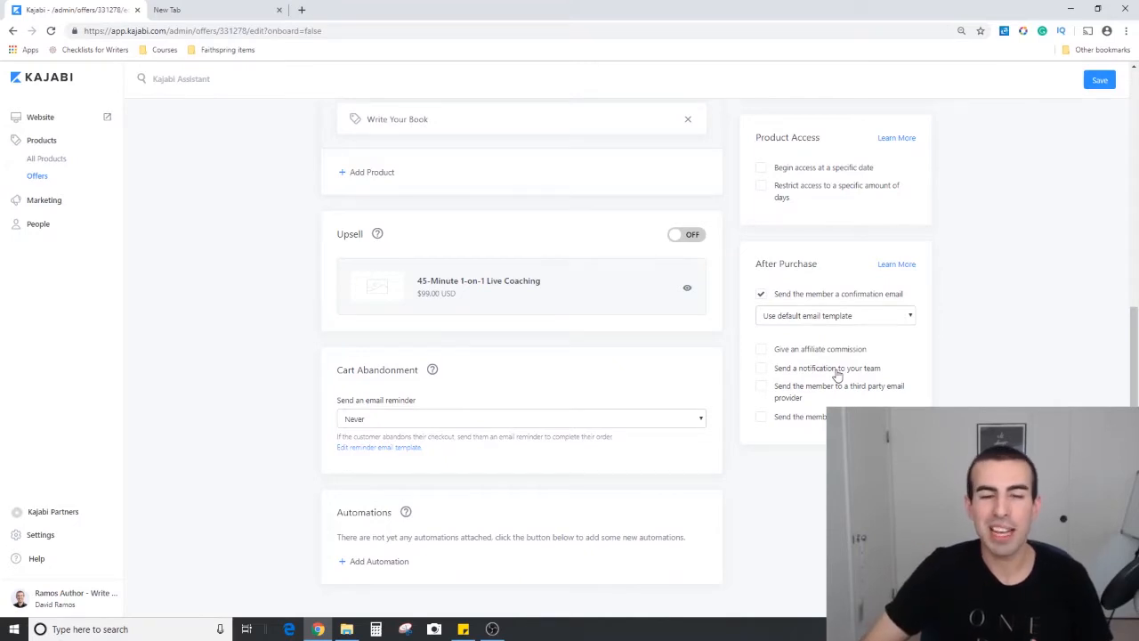
scroll(up, 3)
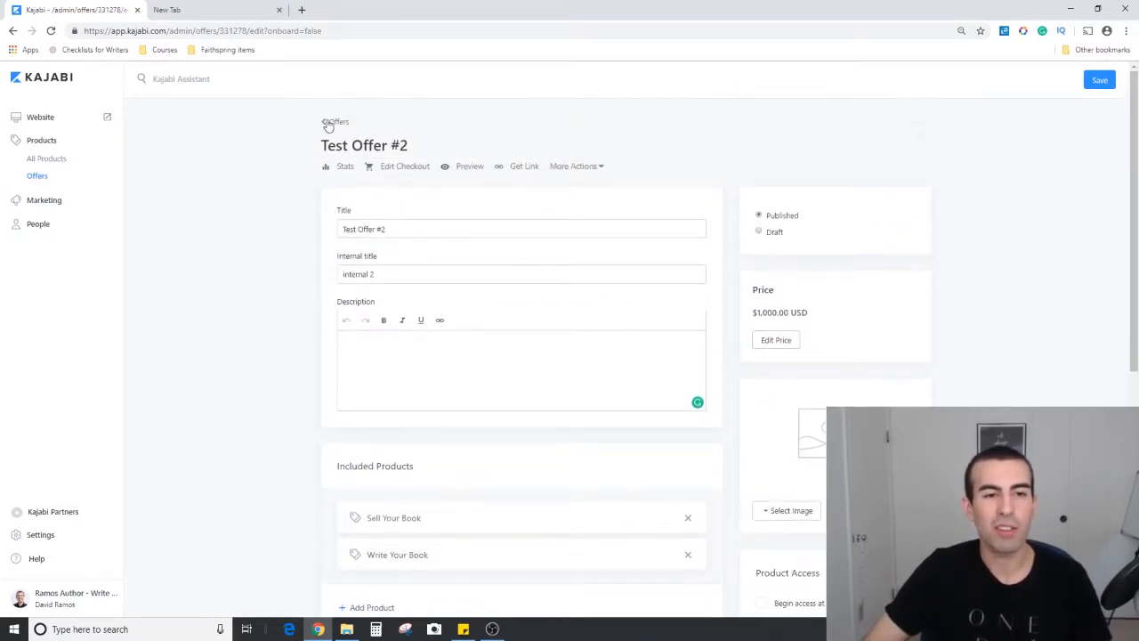
- Go back via the Offers breadcrumb to see Test Offer #2 at $1,000.00 with two products
click(338, 122)
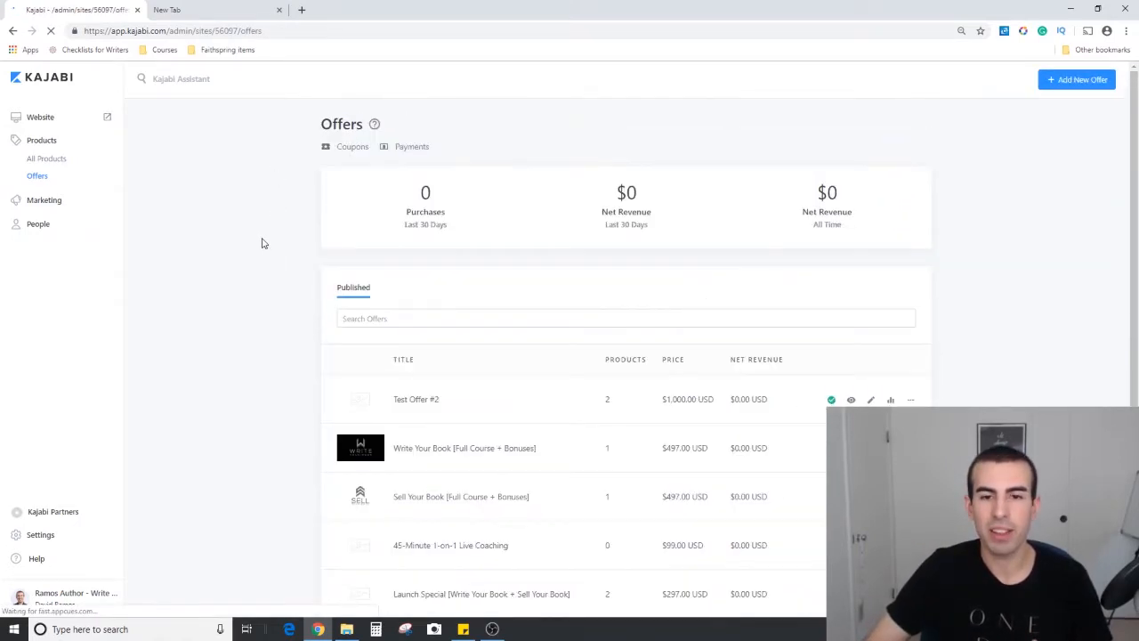
scroll(down, 3)
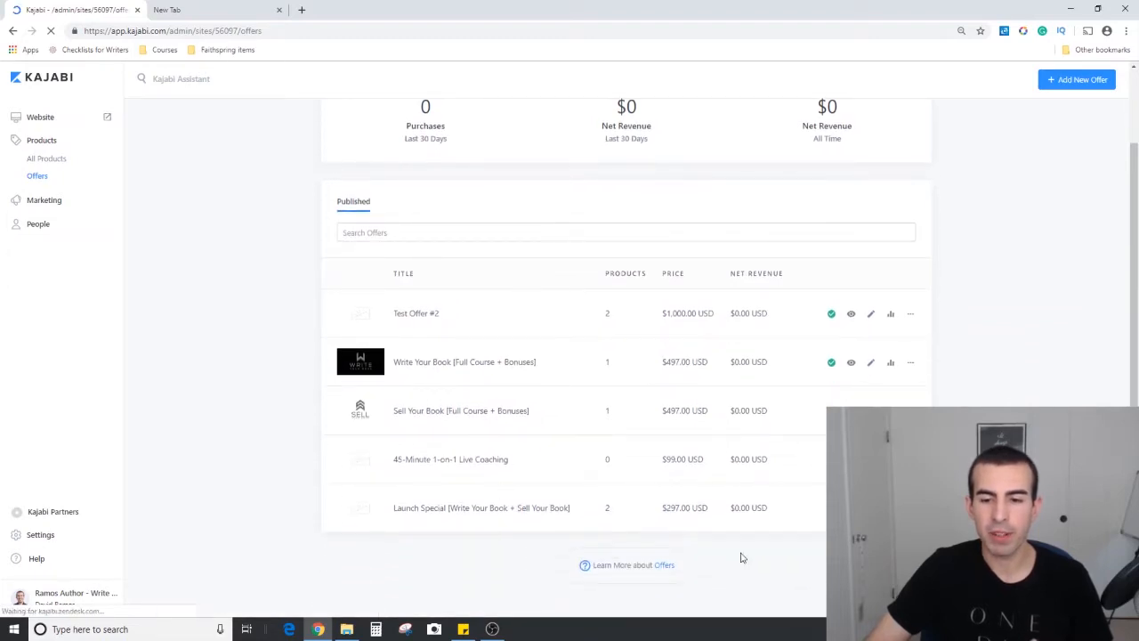